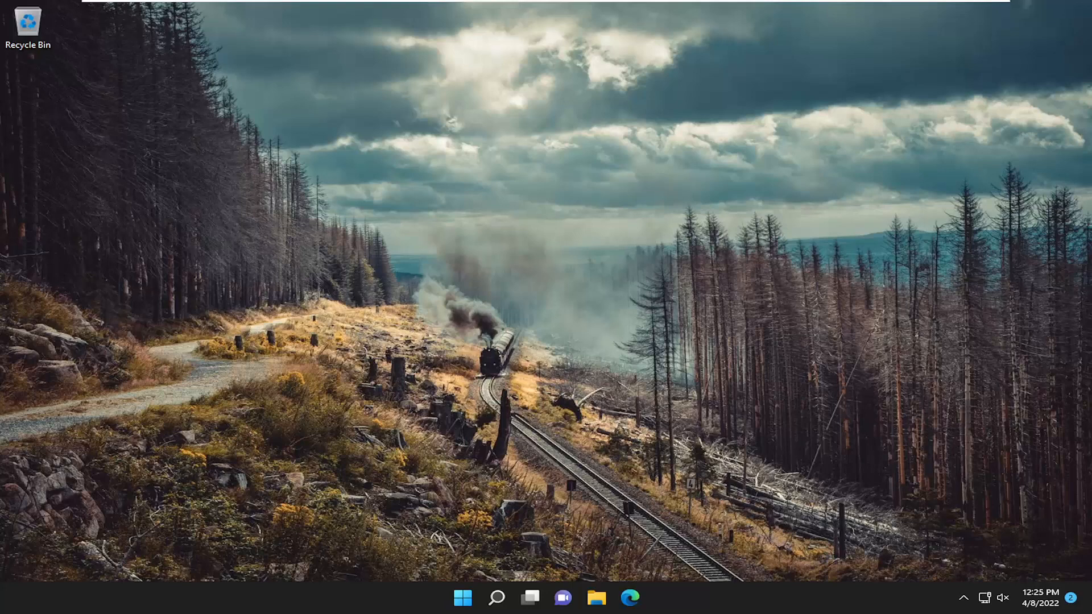
mouse_move(496, 598)
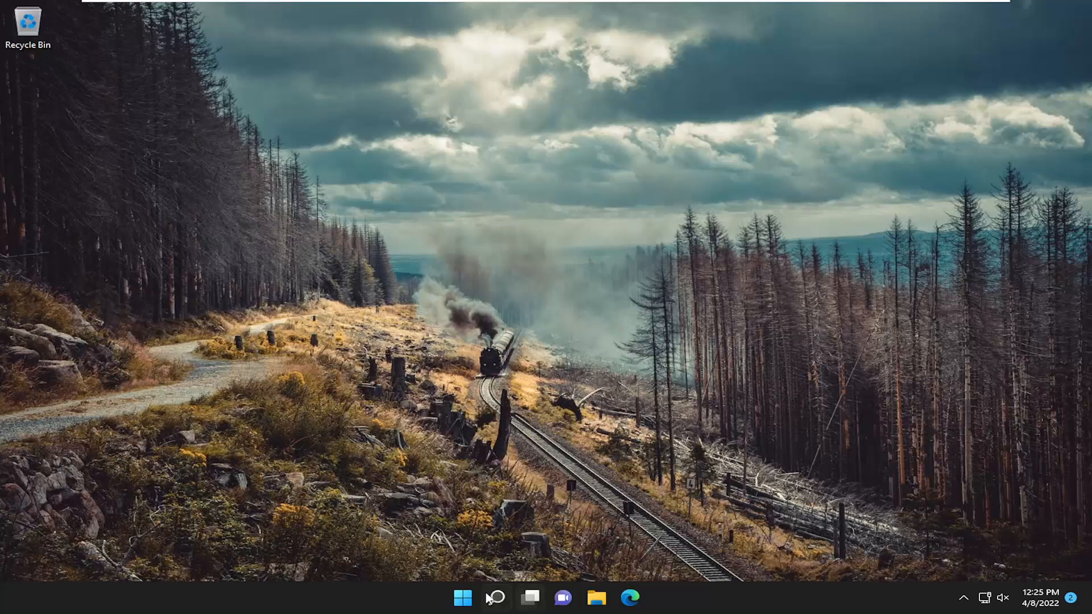
Launch the Settings app from the taskbar Search panel
click(495, 598)
text(settings)
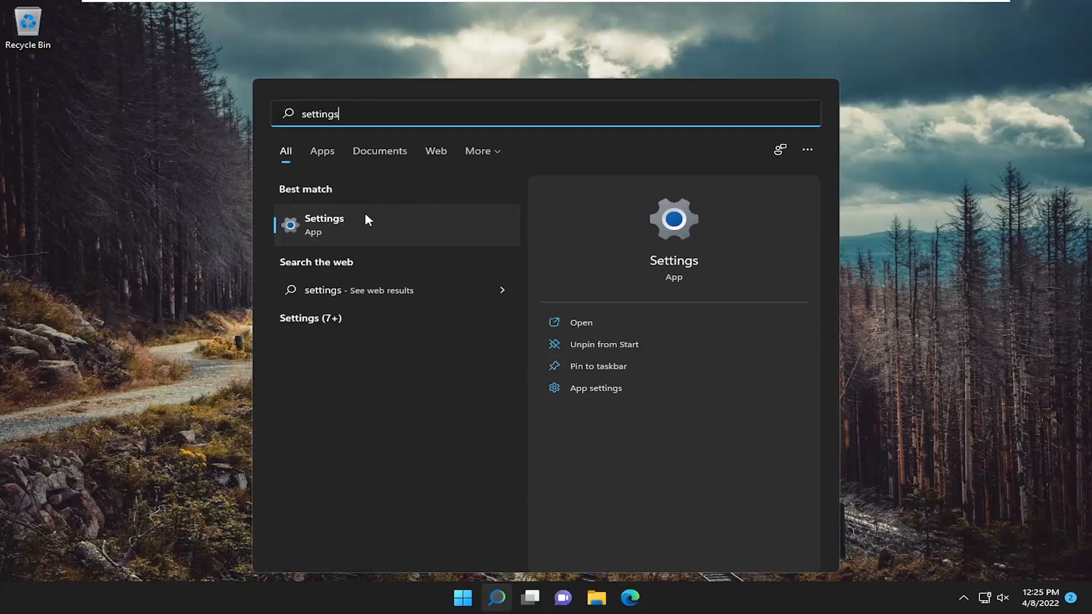
click(323, 226)
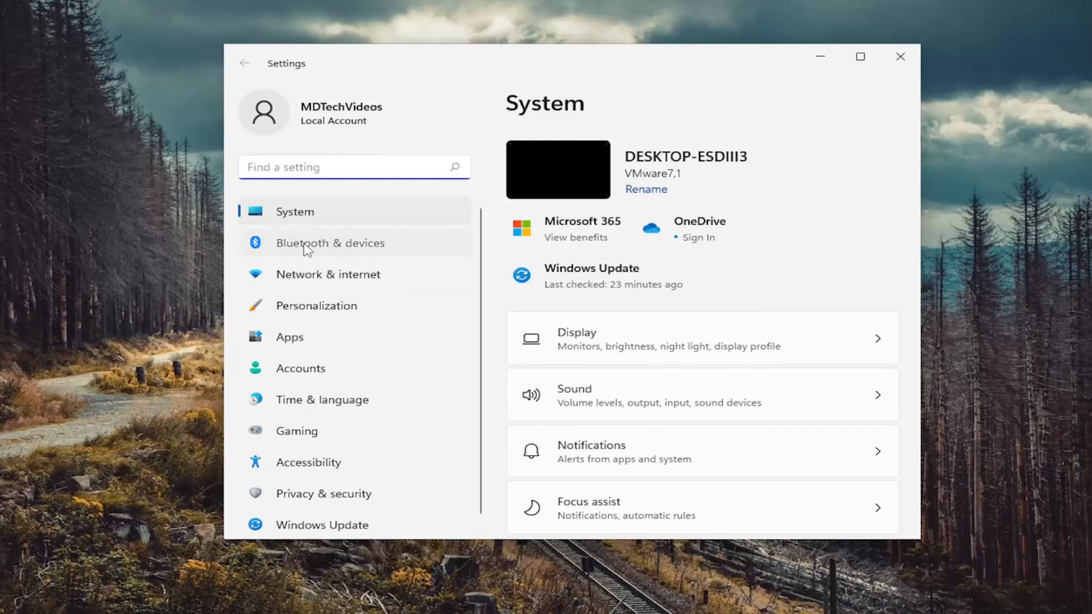
Go to the Bluetooth & devices page from the Settings sidebar
click(330, 242)
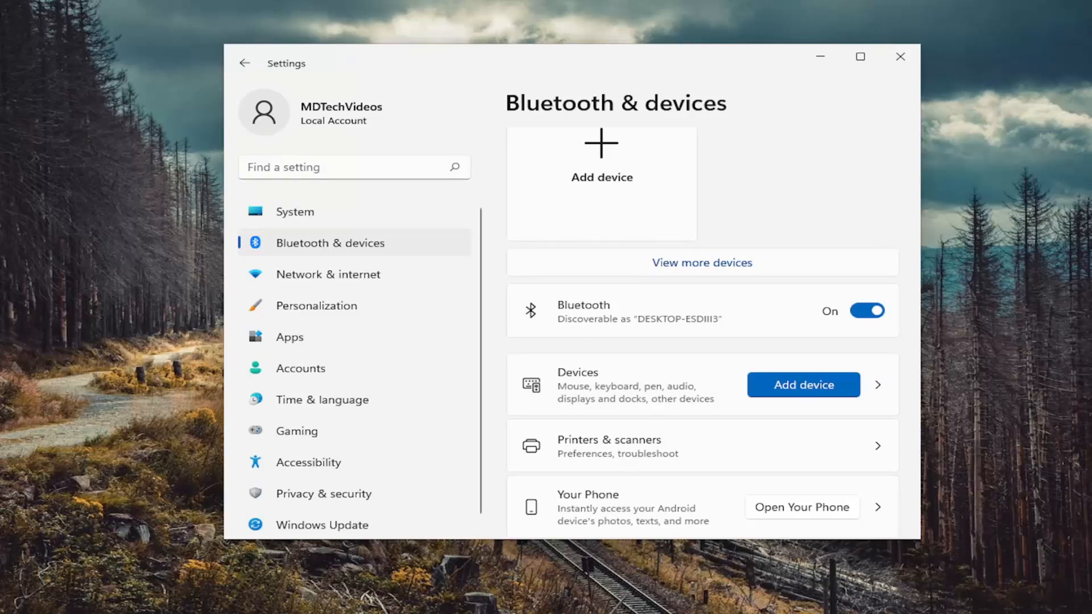
click(802, 384)
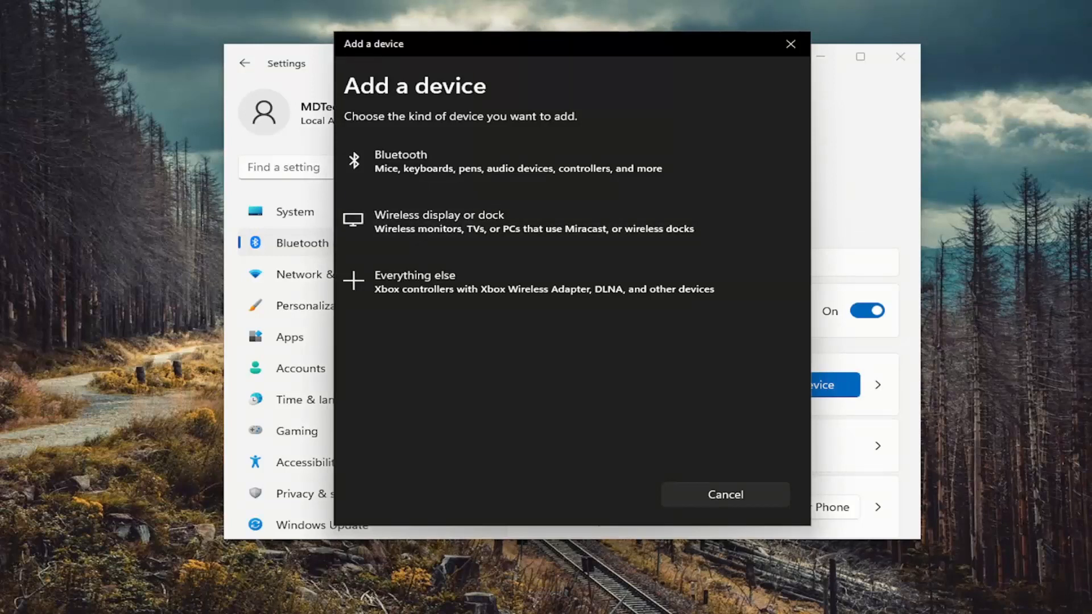
mouse_move(464, 334)
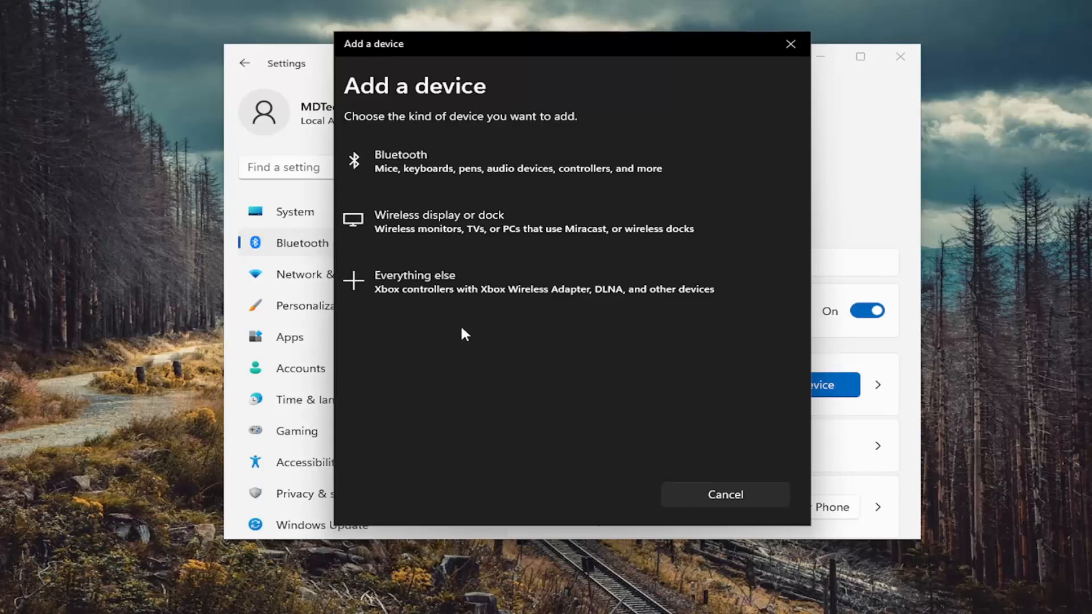
mouse_move(415, 189)
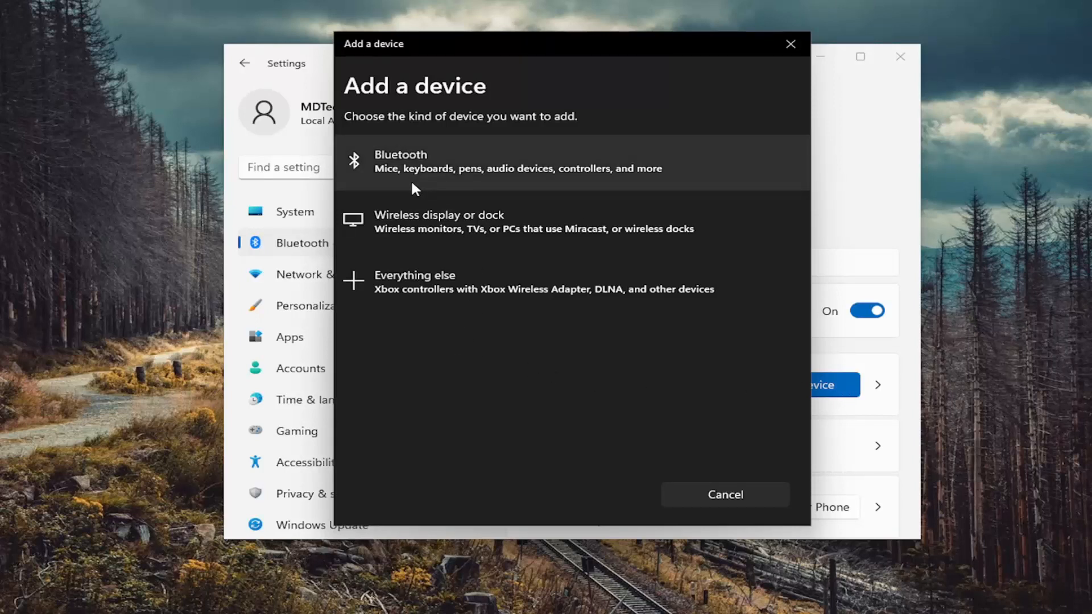
mouse_move(485, 240)
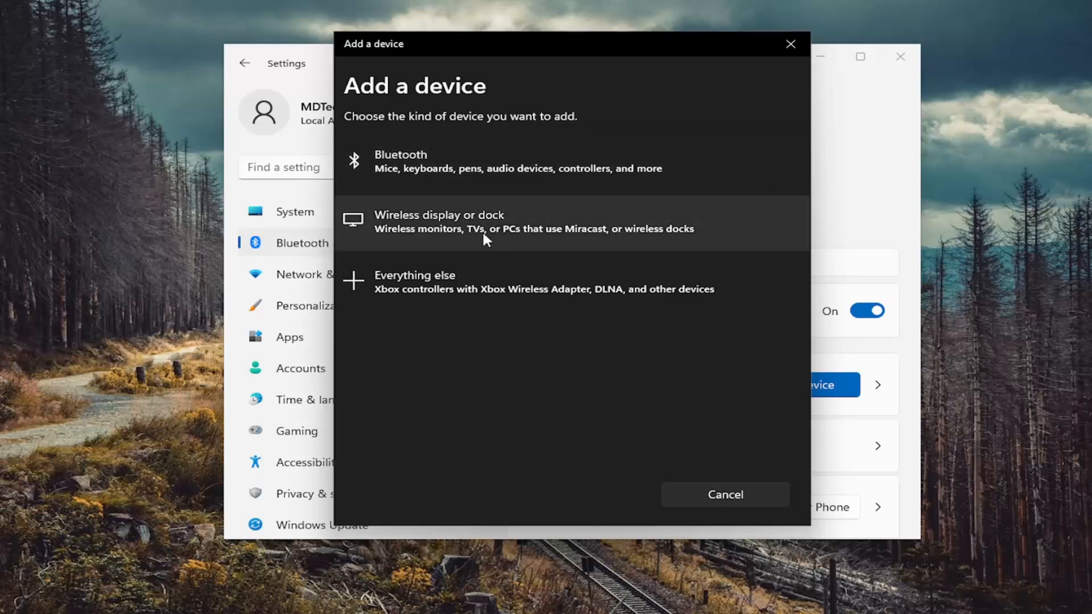
mouse_move(534, 161)
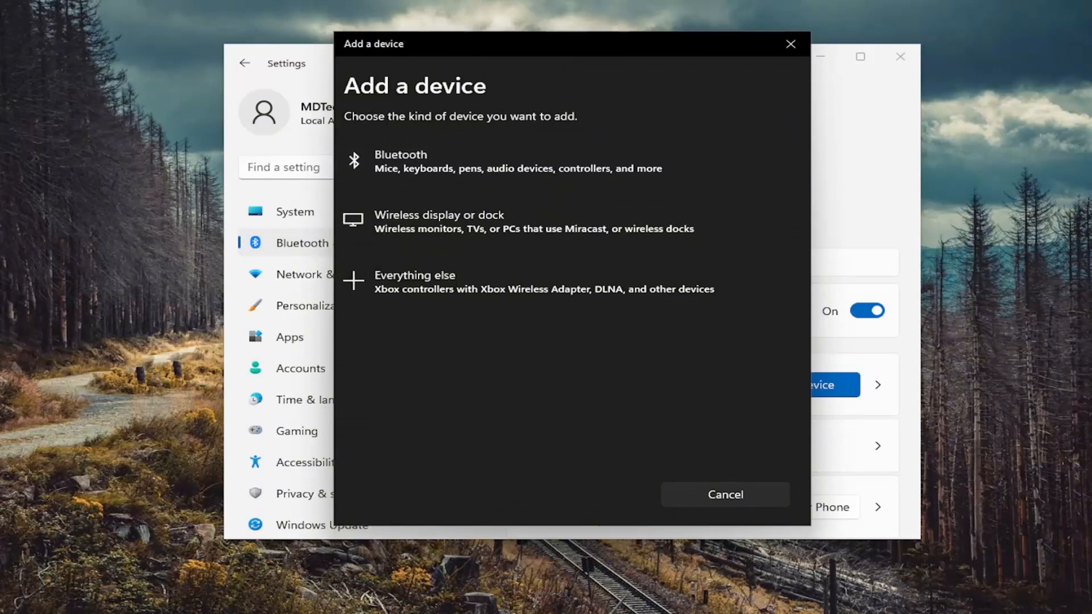
click(723, 494)
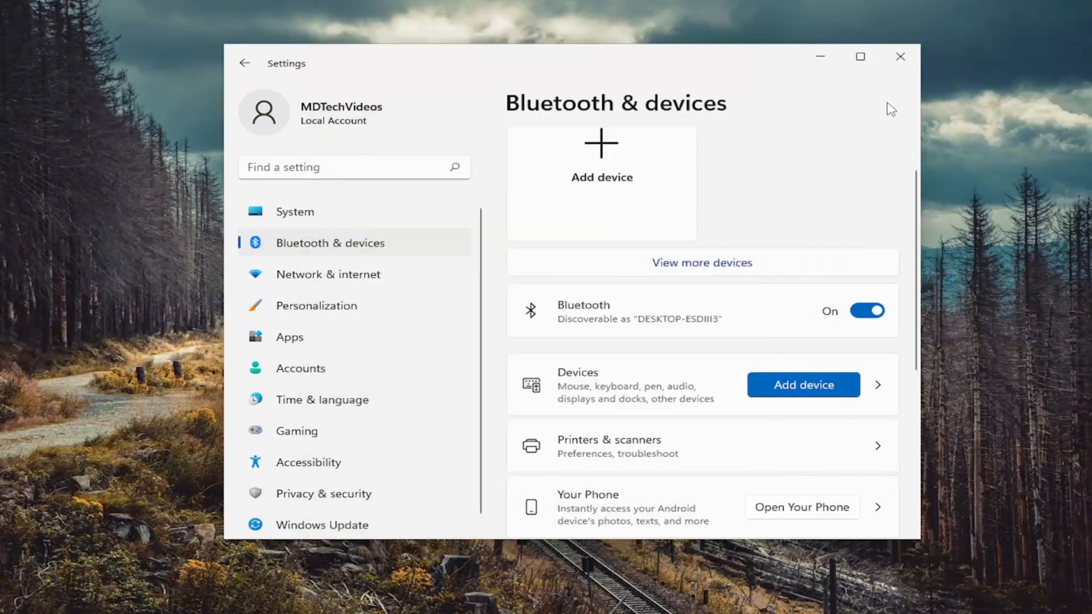